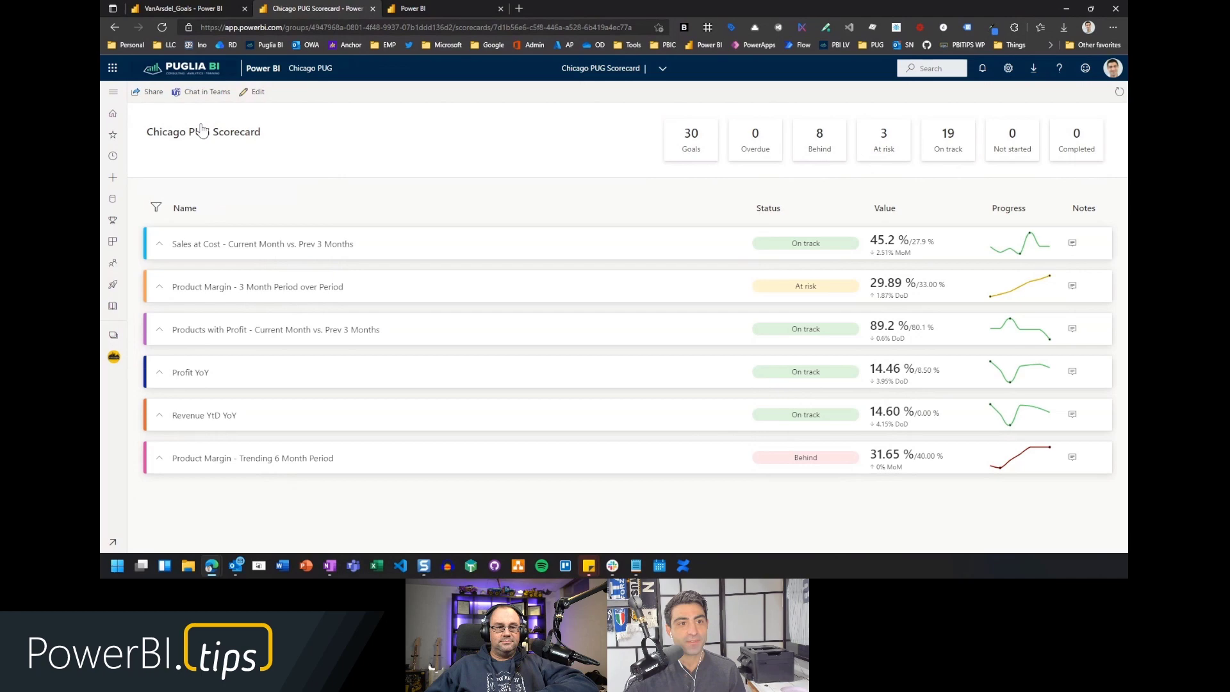
Return from the Chicago PUG Scorecard to the Power BI home page
click(112, 113)
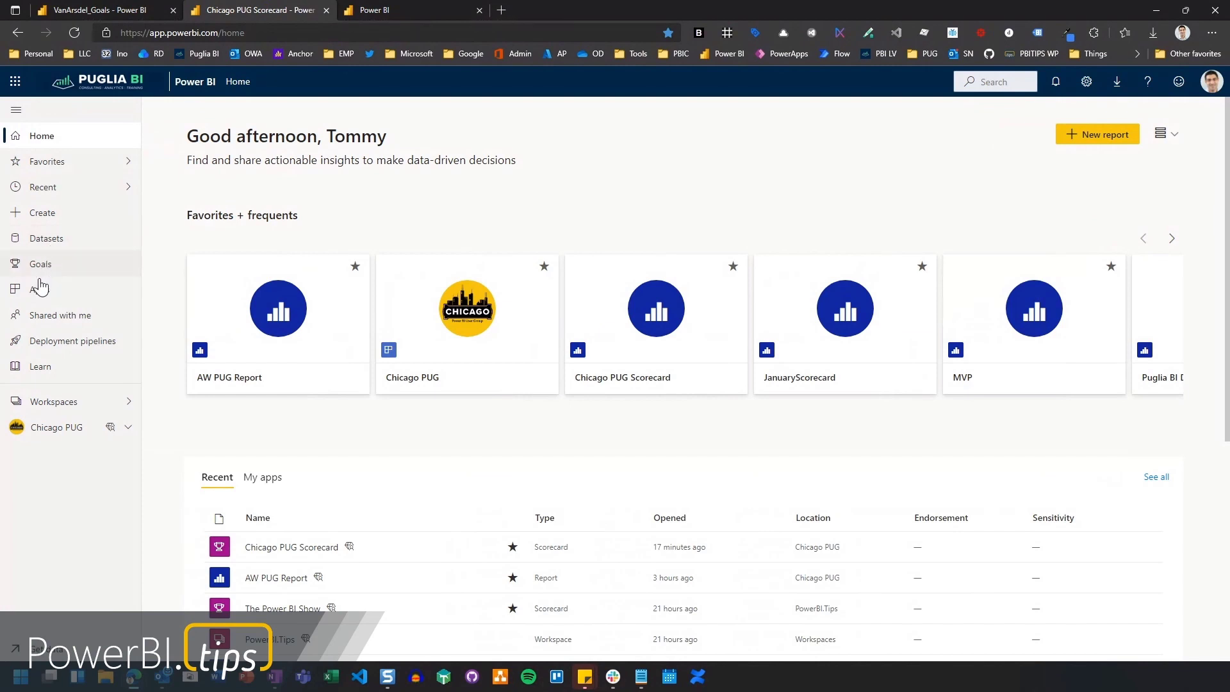
mouse_move(39, 290)
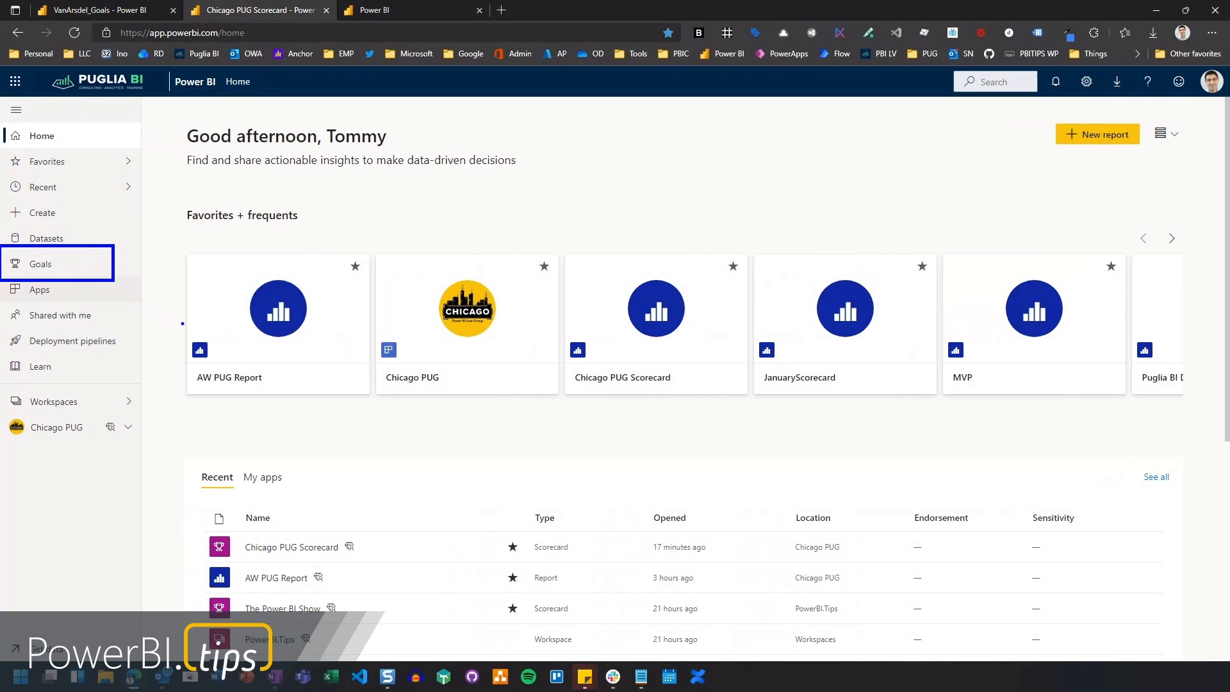
mouse_move(90, 273)
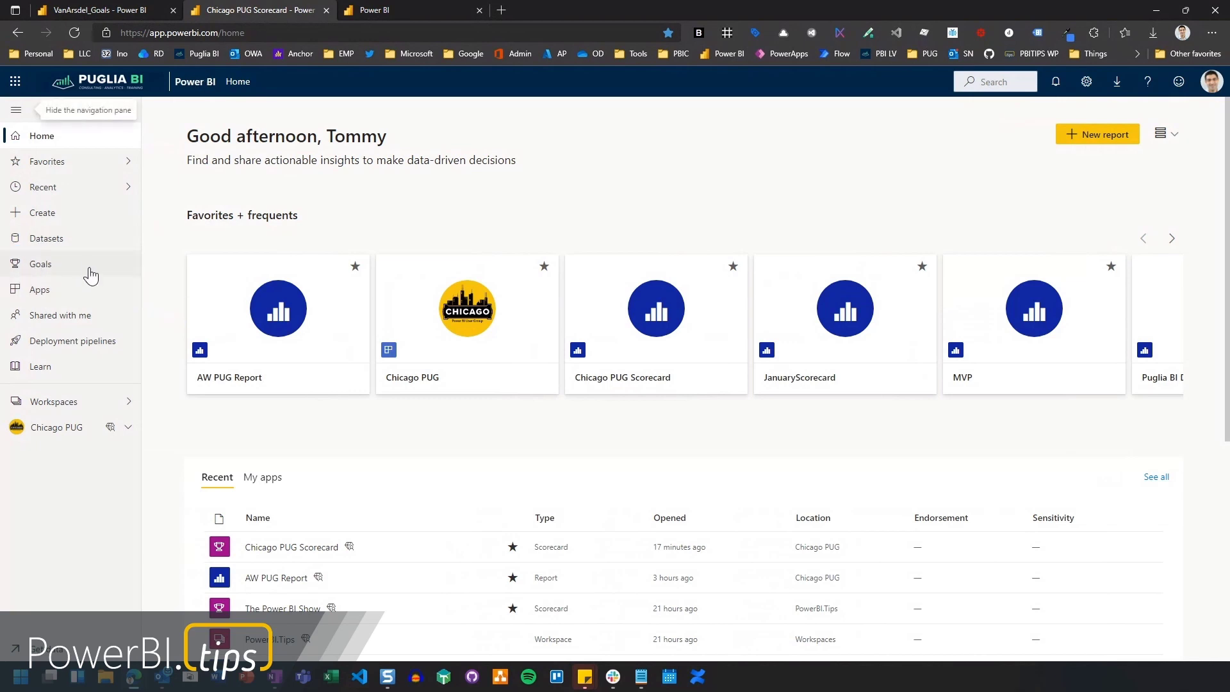
Open Goals and page the Recommended carousel forward to the departmental sample scorecards
click(39, 264)
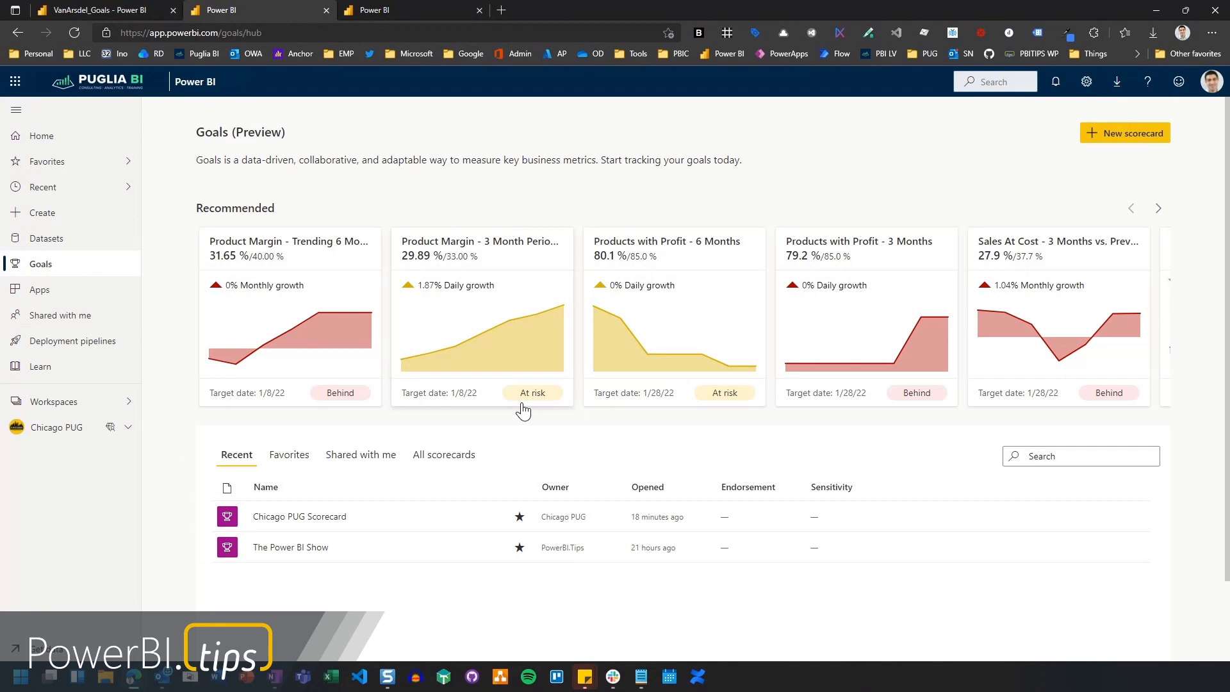
mouse_move(627, 251)
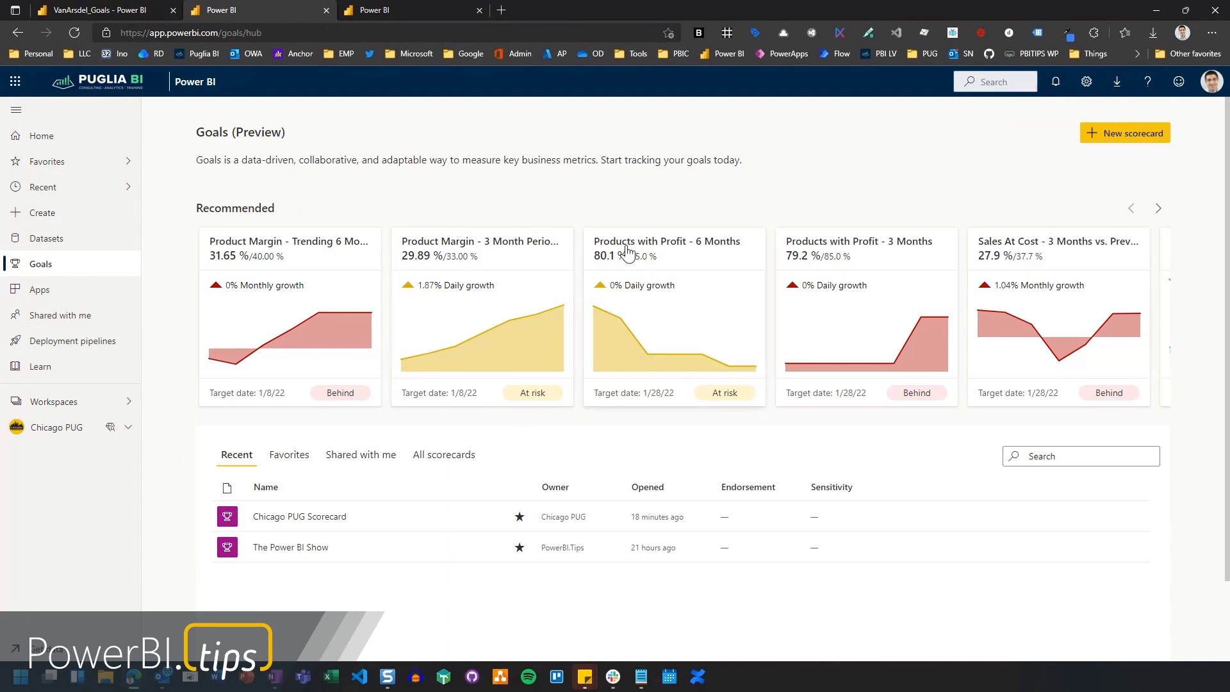
click(1157, 207)
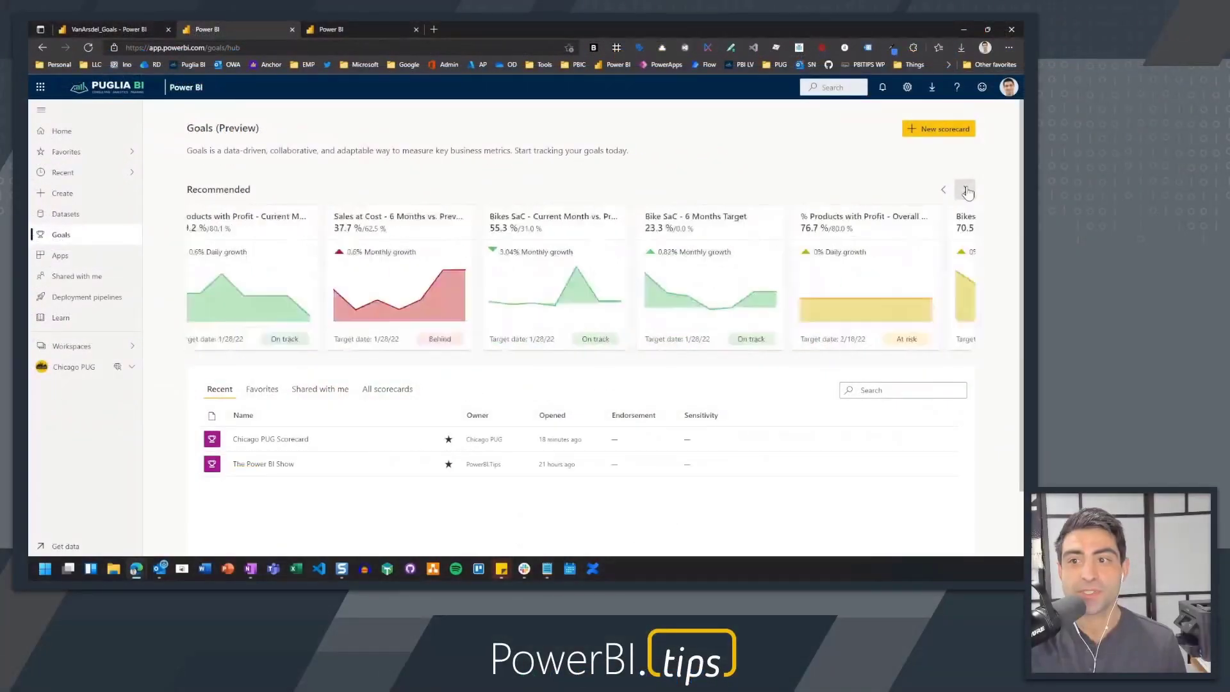
click(965, 189)
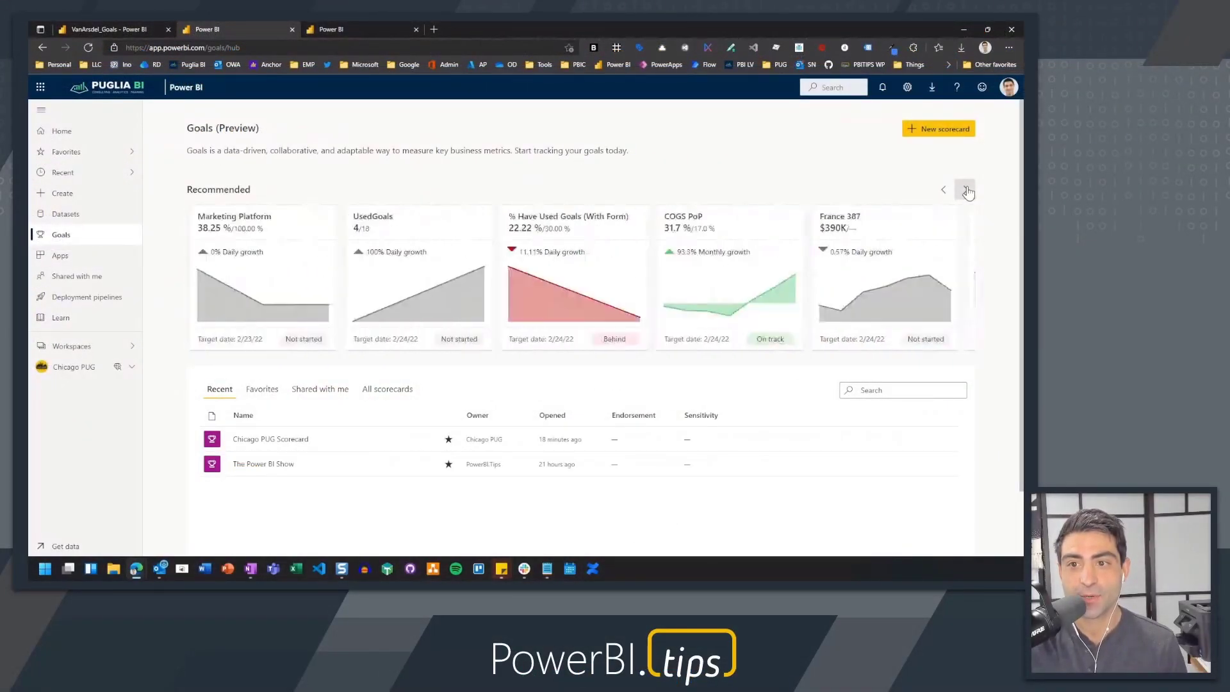
click(965, 189)
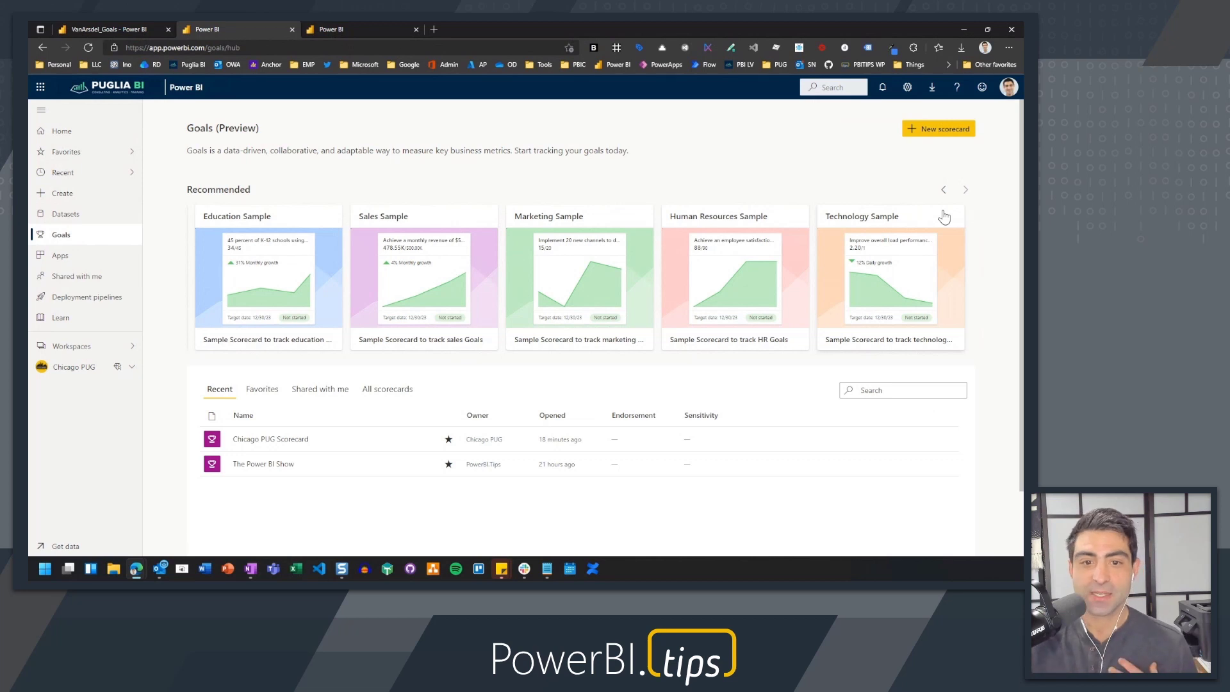
Reopen Chicago PUG Scorecard from the All scorecards list
click(387, 388)
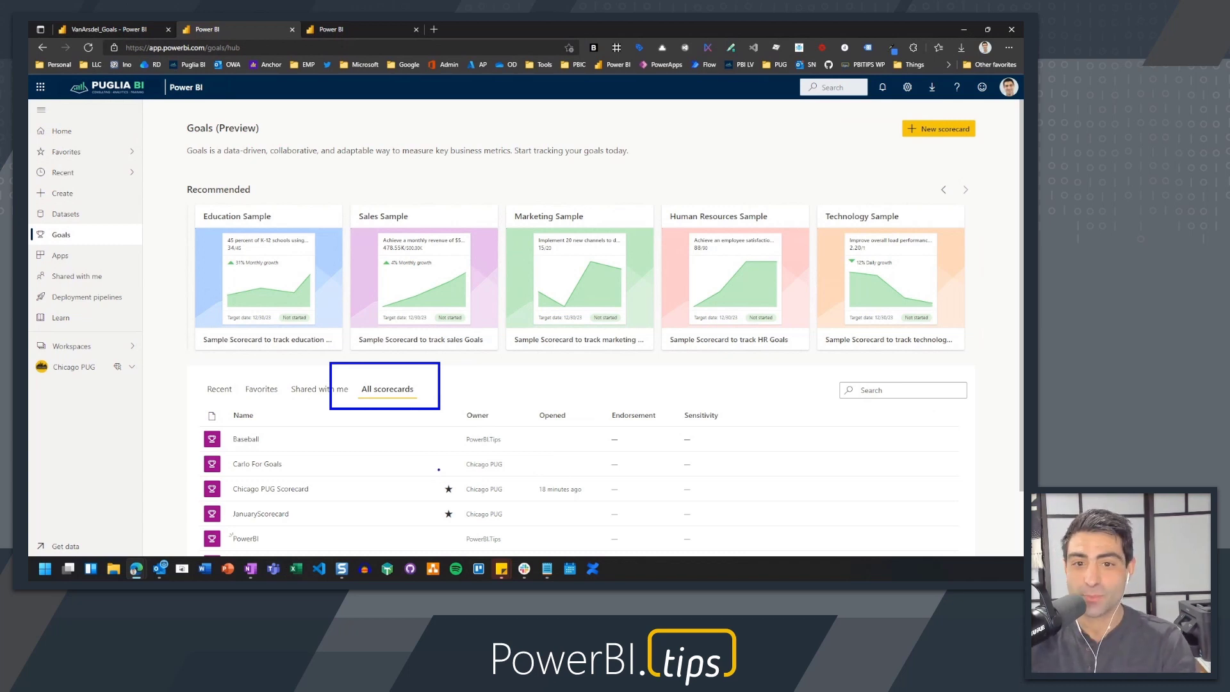
mouse_move(345, 472)
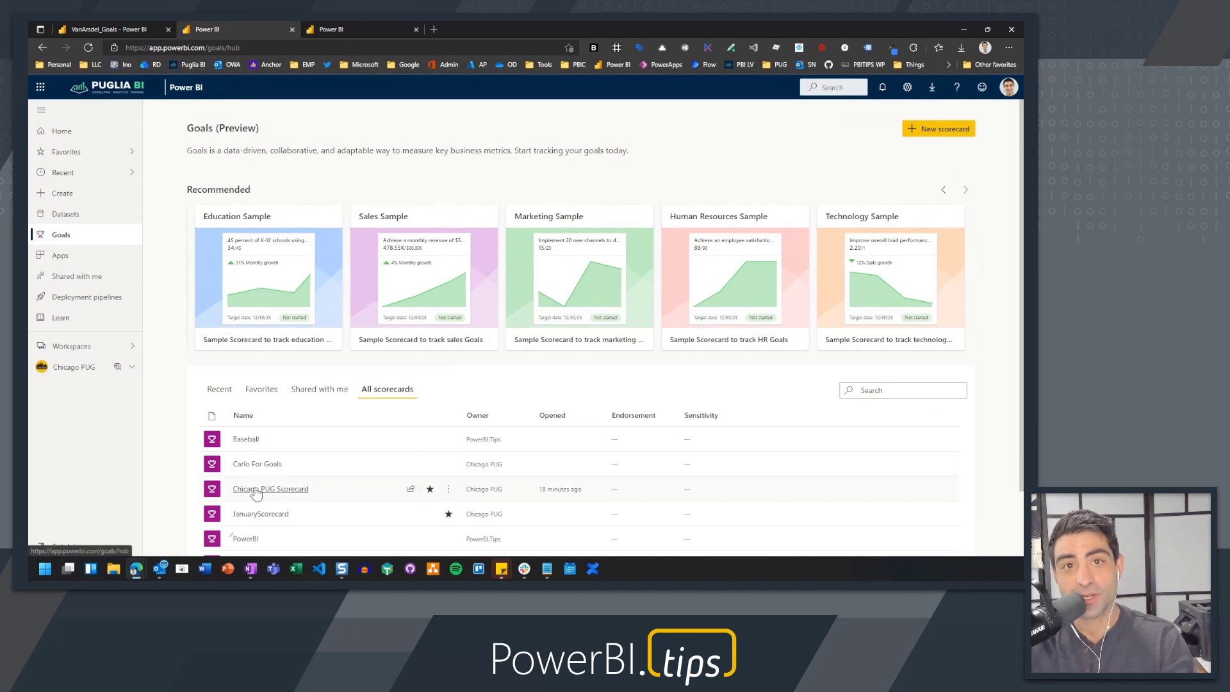
click(270, 488)
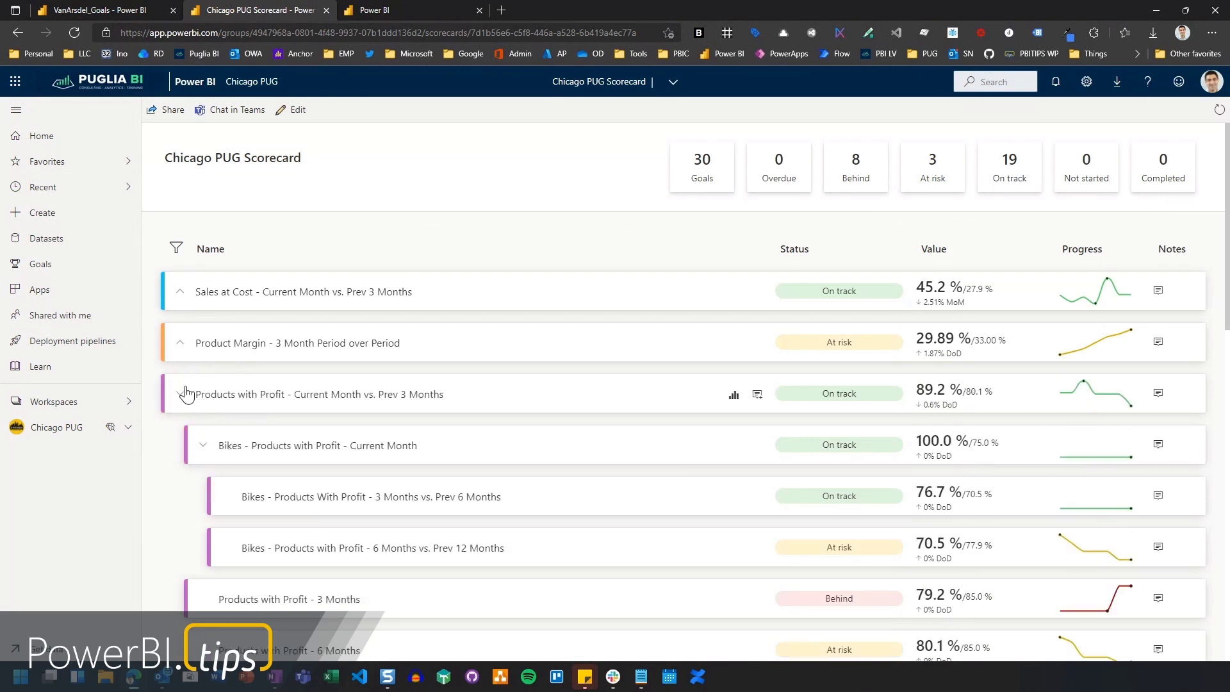
Collapse Products with Profit and Product Margin - Trending 6 Month Period, leaving six top-level goals
click(179, 394)
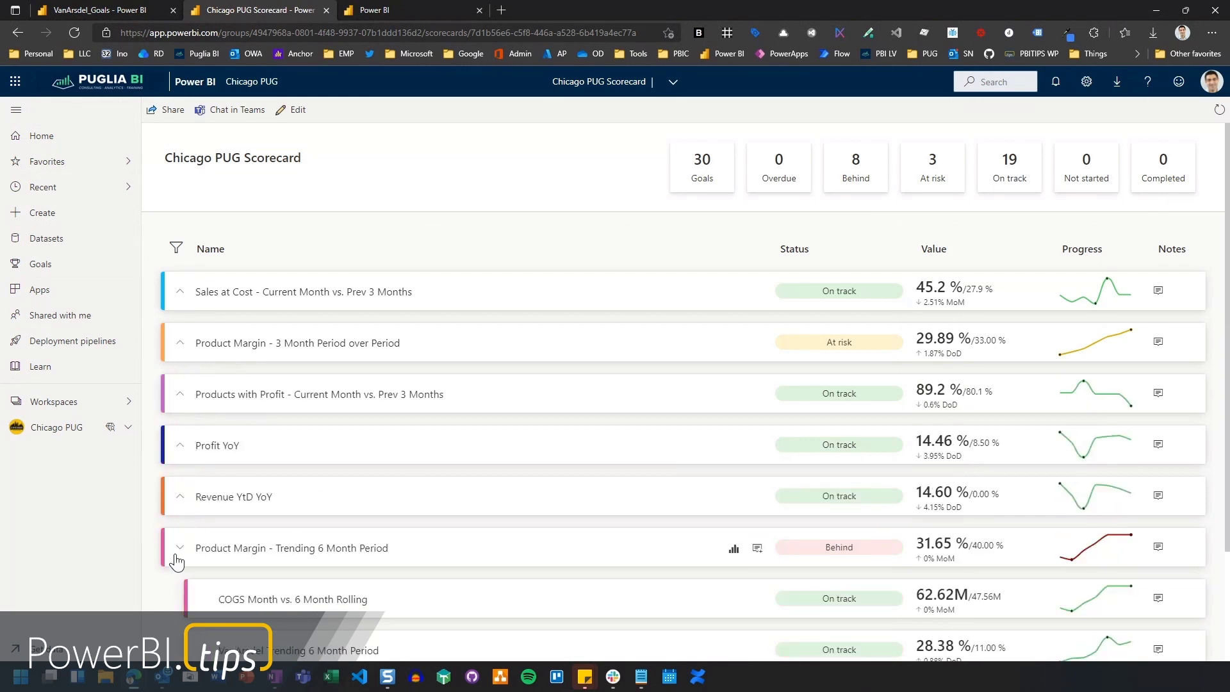
click(180, 546)
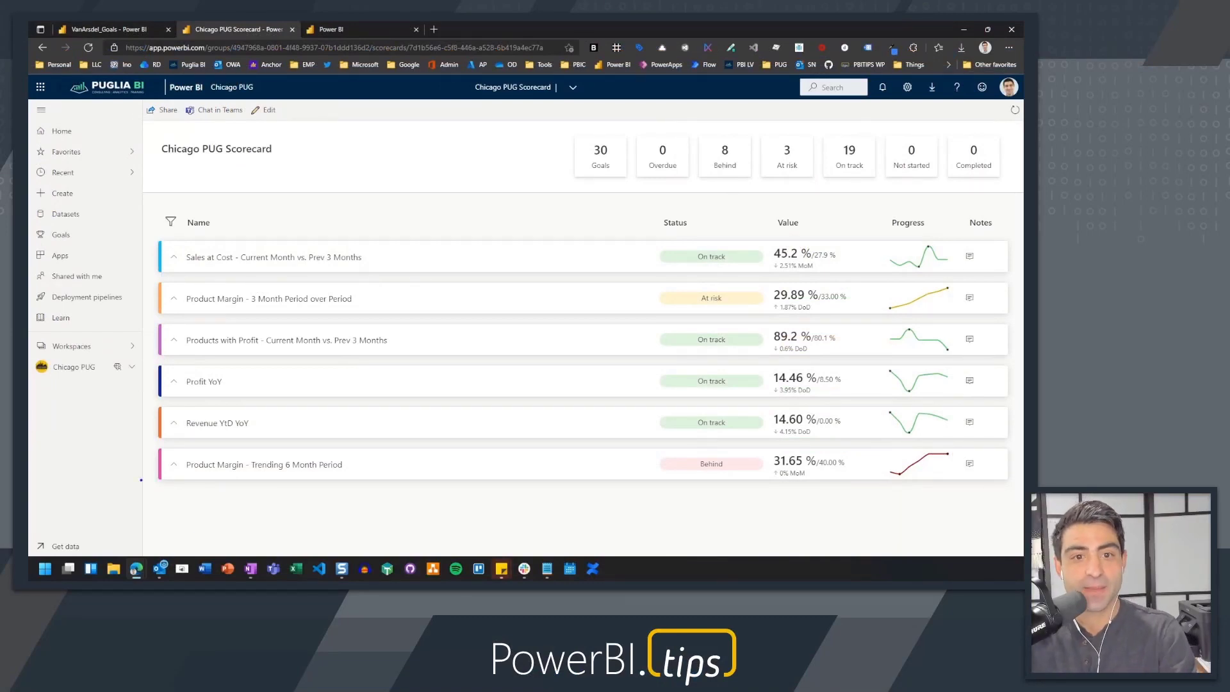
click(269, 298)
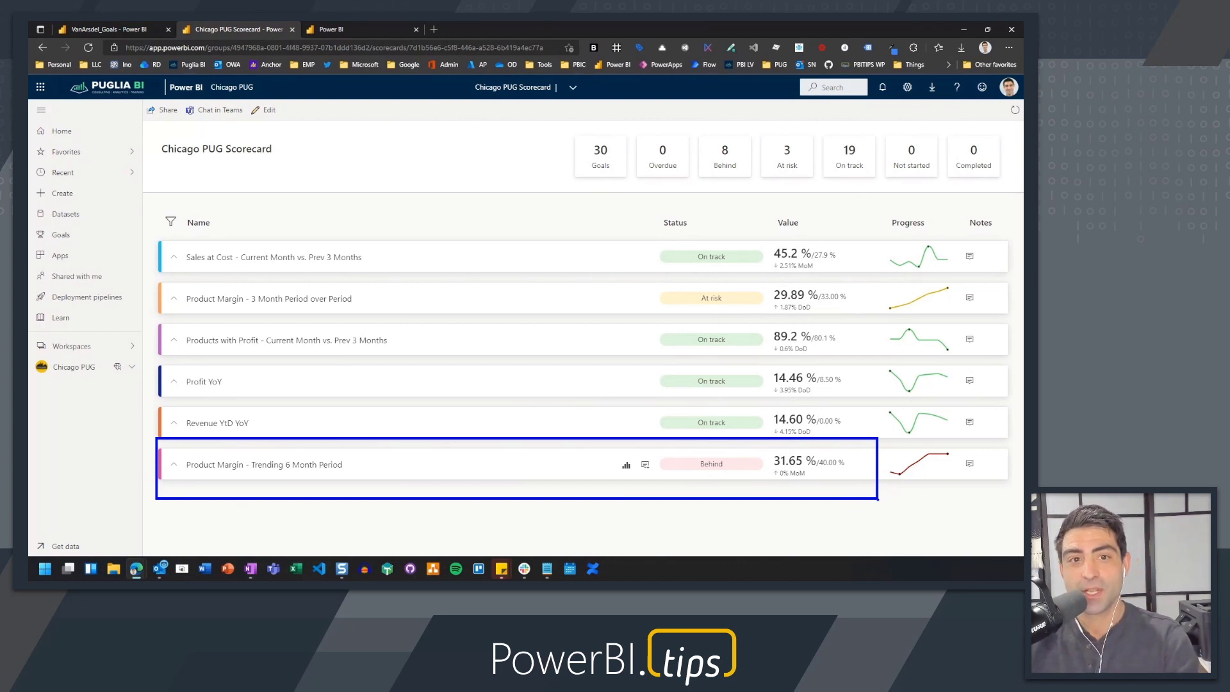
click(878, 504)
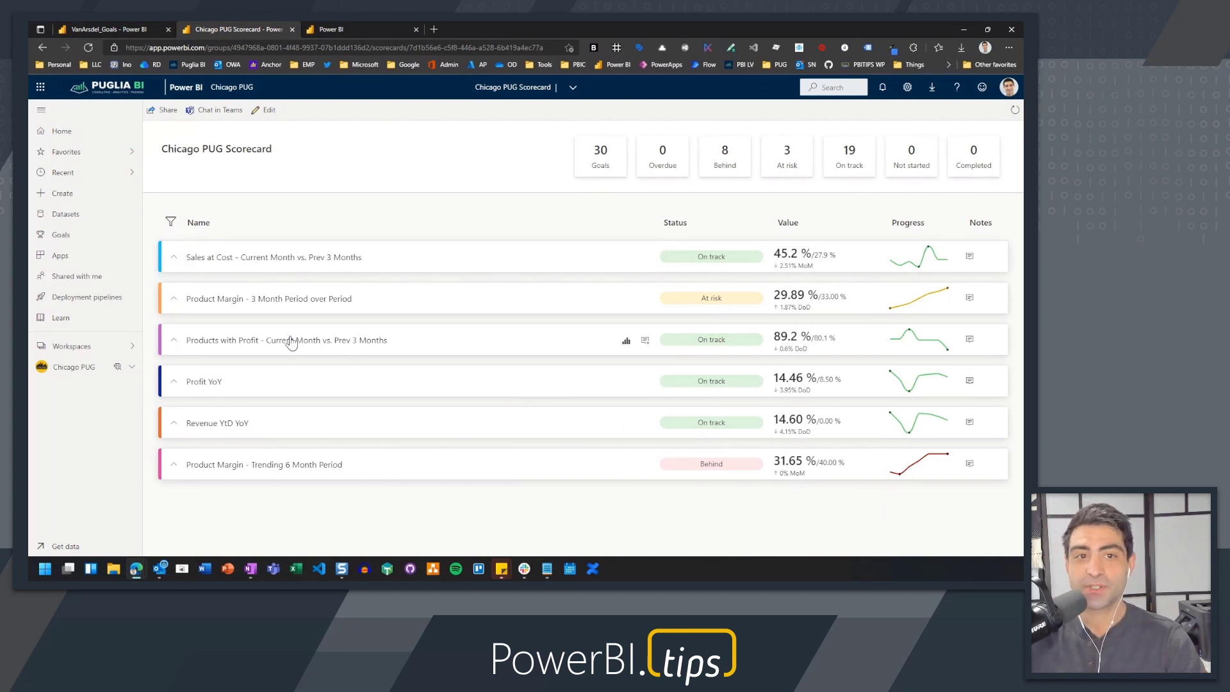
Expand Sales at Cost to show its four sub-goals, then filter by the Behind card
click(173, 256)
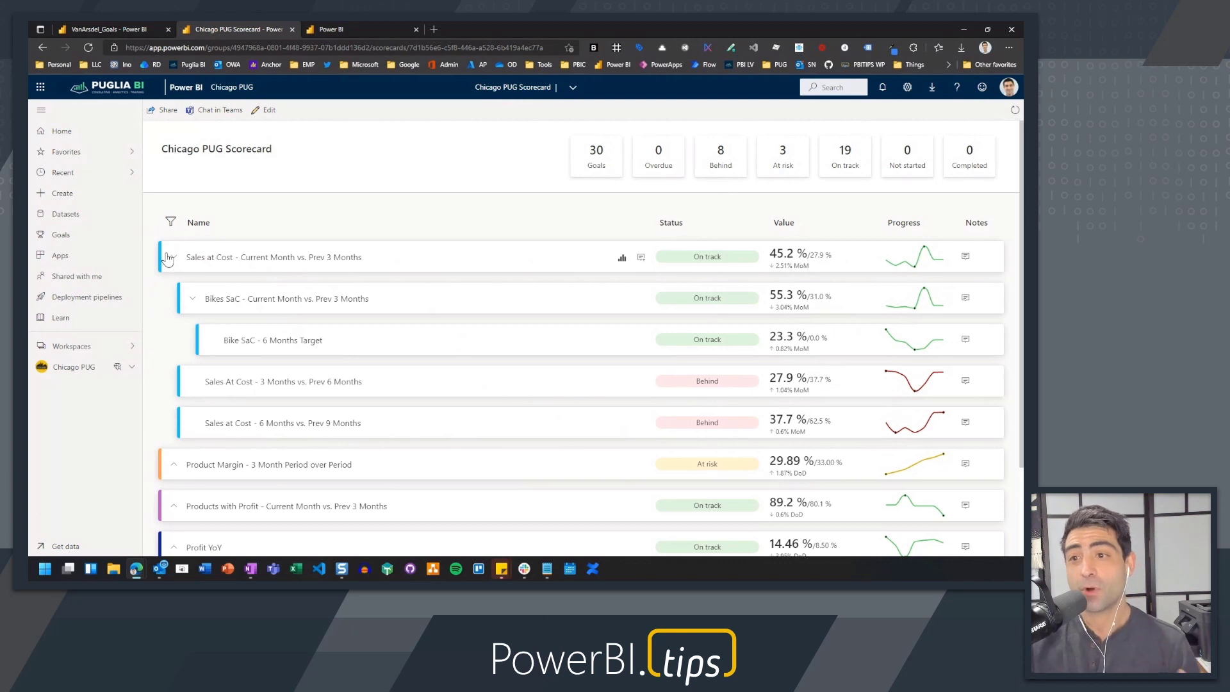
mouse_move(765, 241)
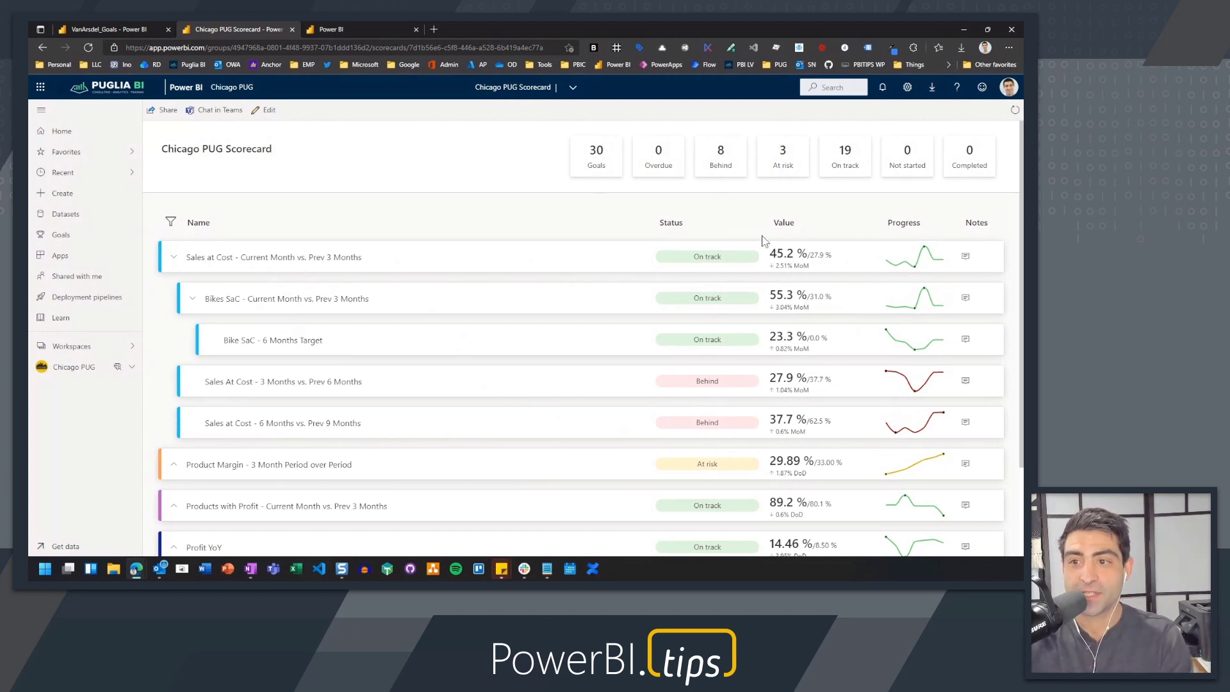
click(800, 253)
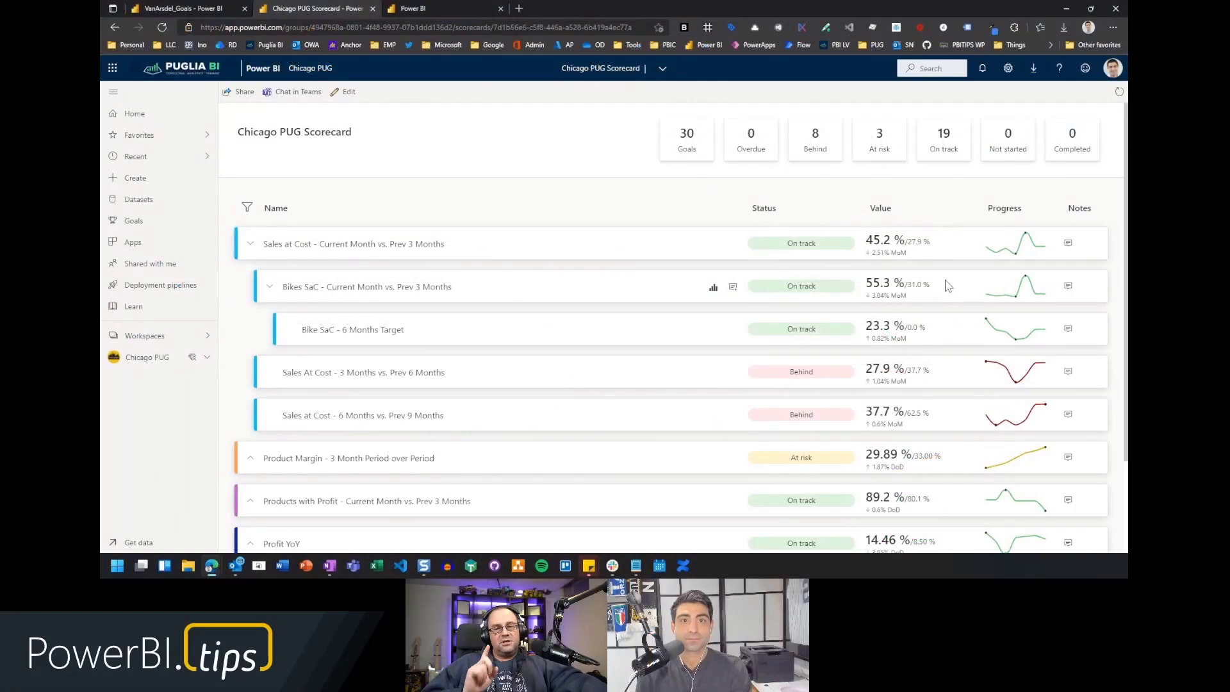
mouse_move(951, 284)
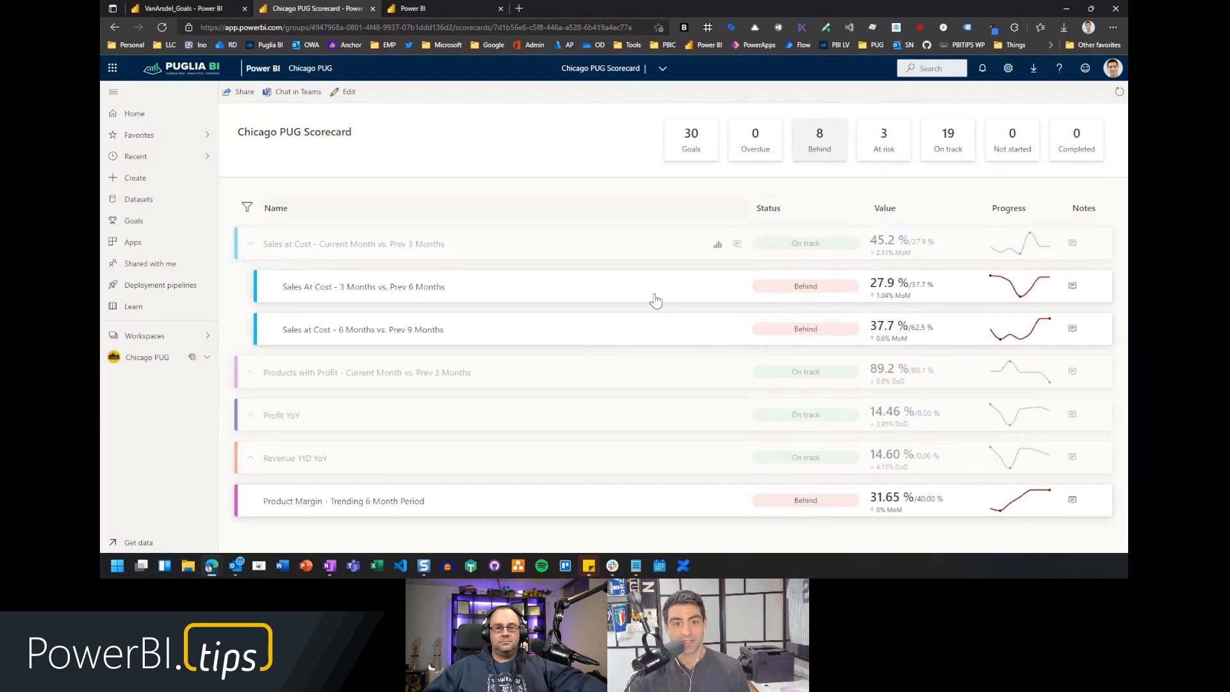
mouse_move(247, 512)
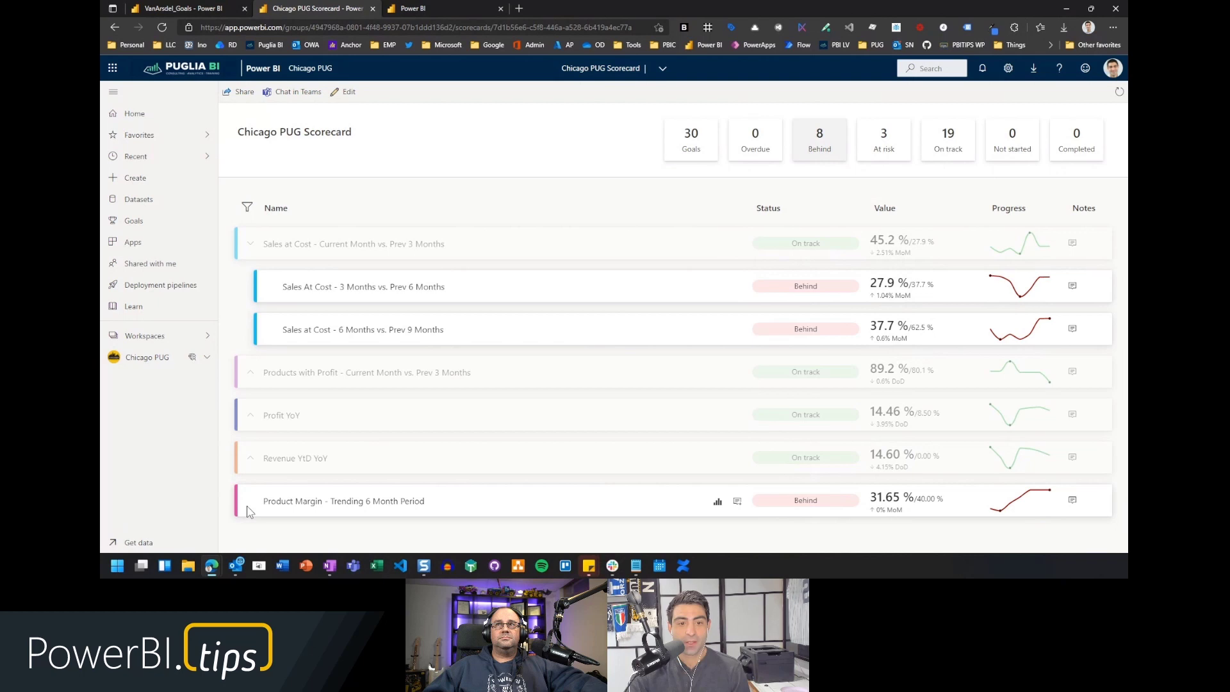
mouse_move(252, 377)
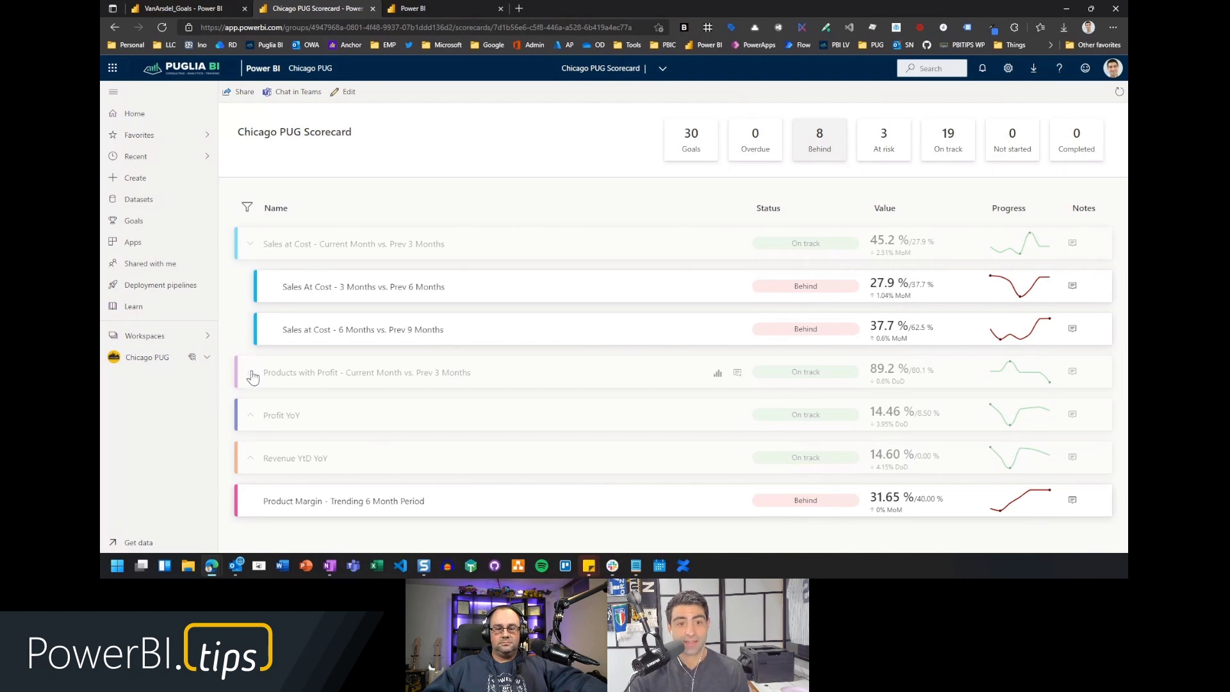
Try the On track filter, then select both the Behind and At risk cards
scroll(down, 3)
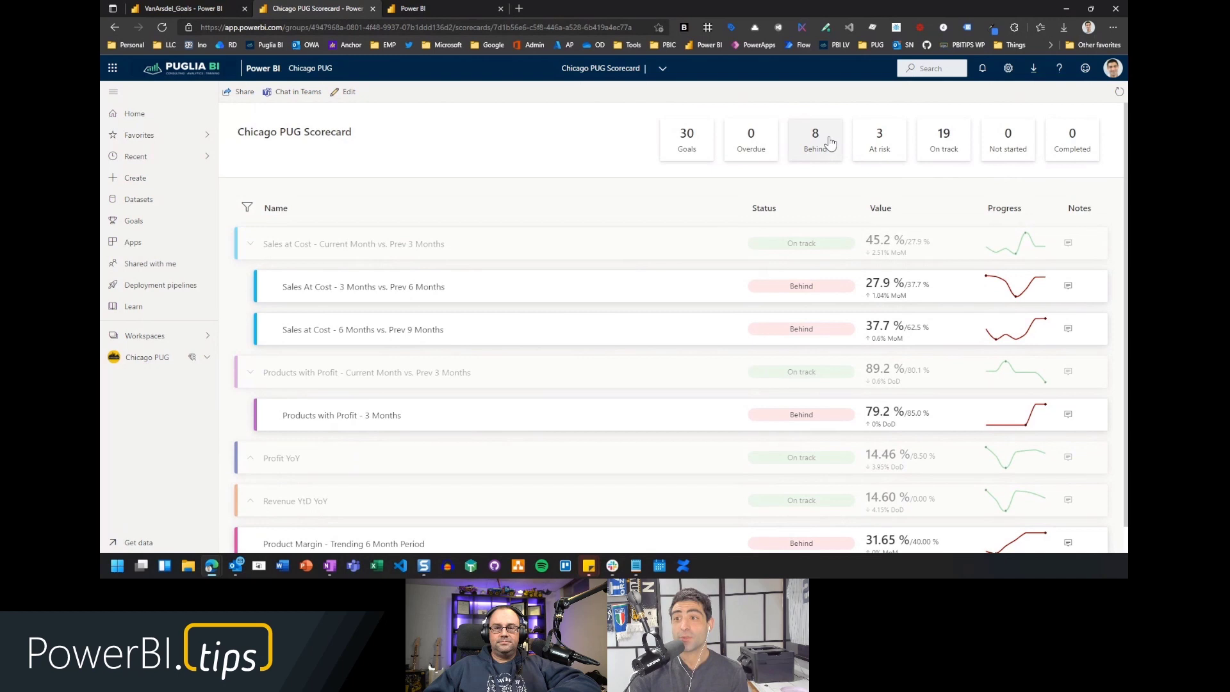
click(251, 243)
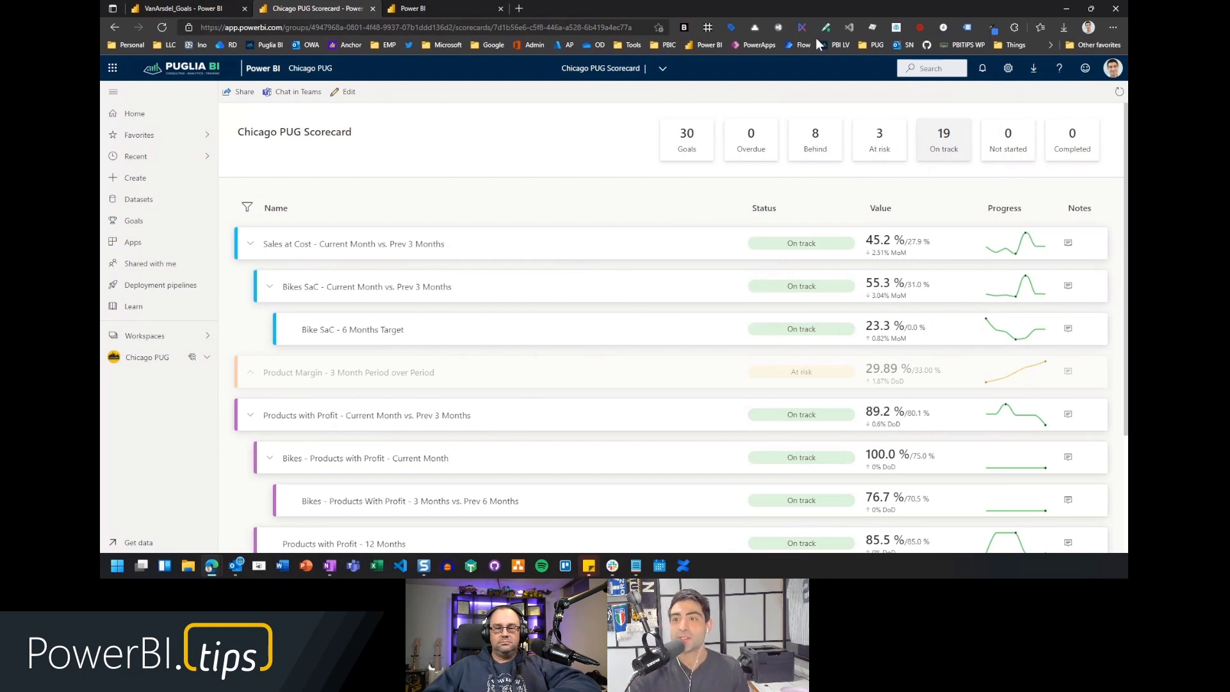
click(883, 140)
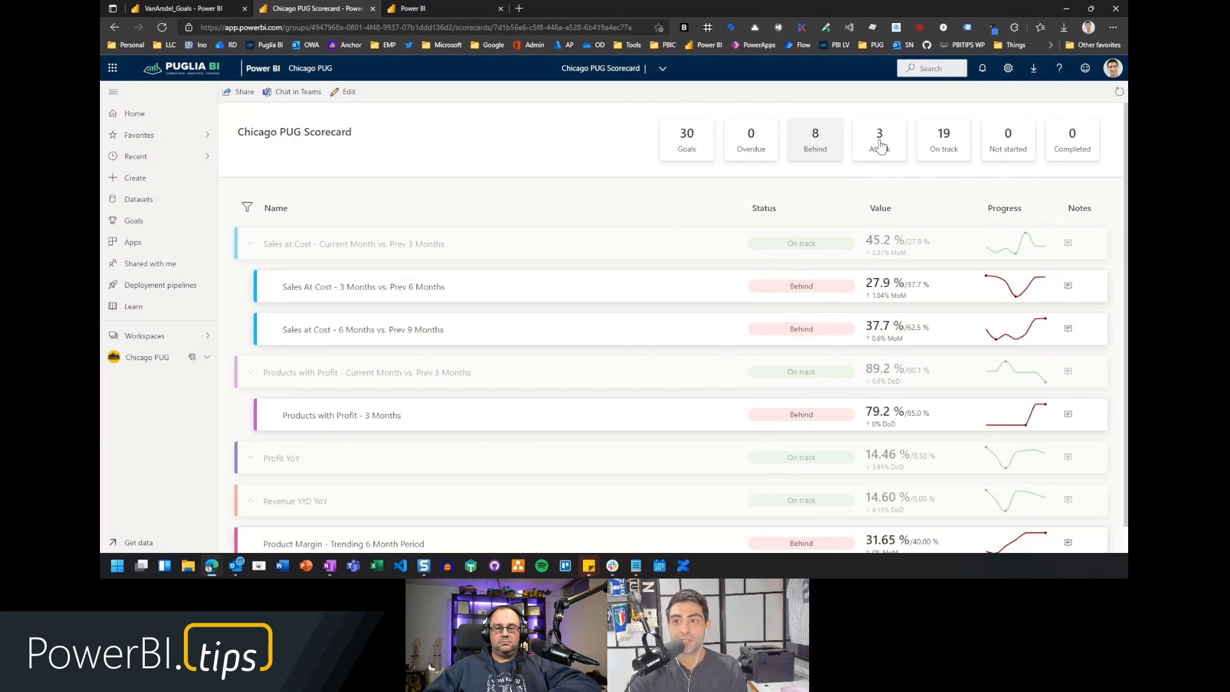
click(878, 140)
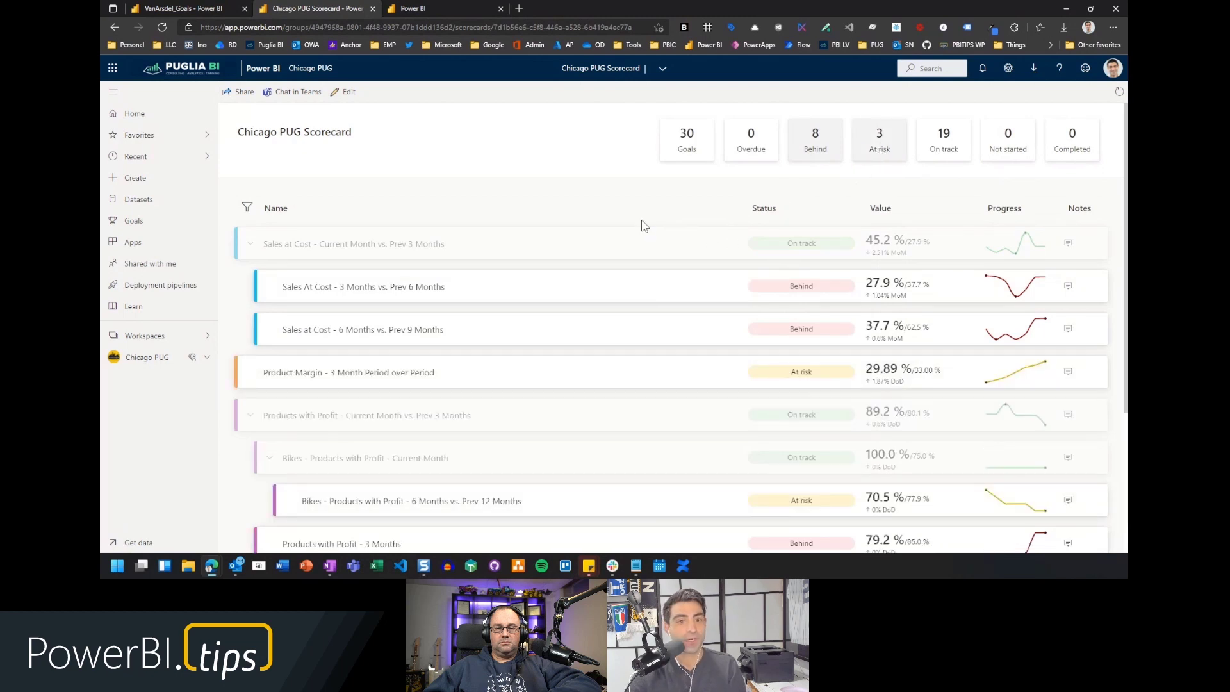